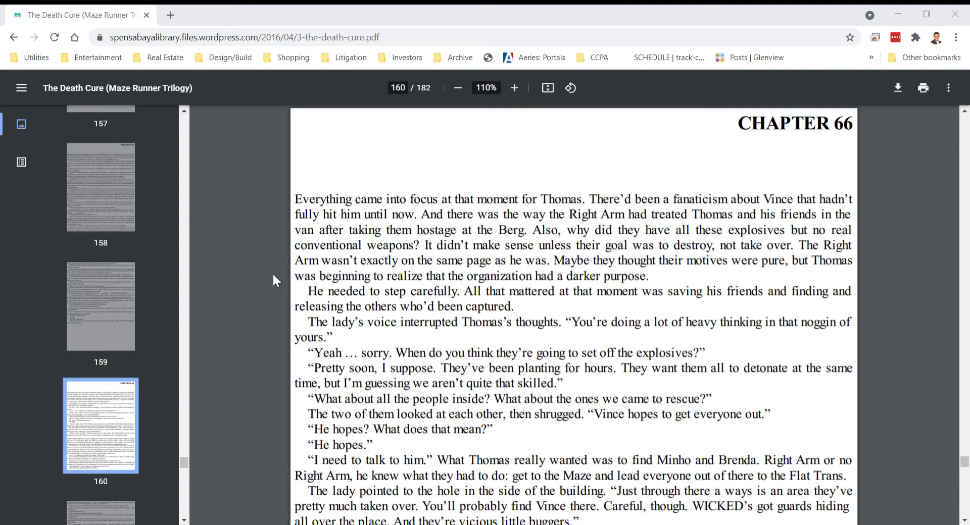
scroll(down, 3)
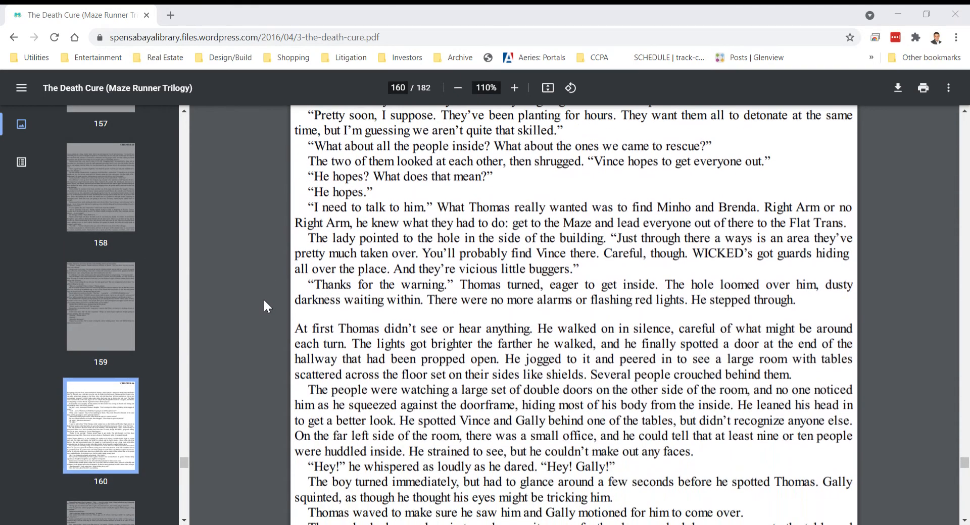
mouse_move(262, 309)
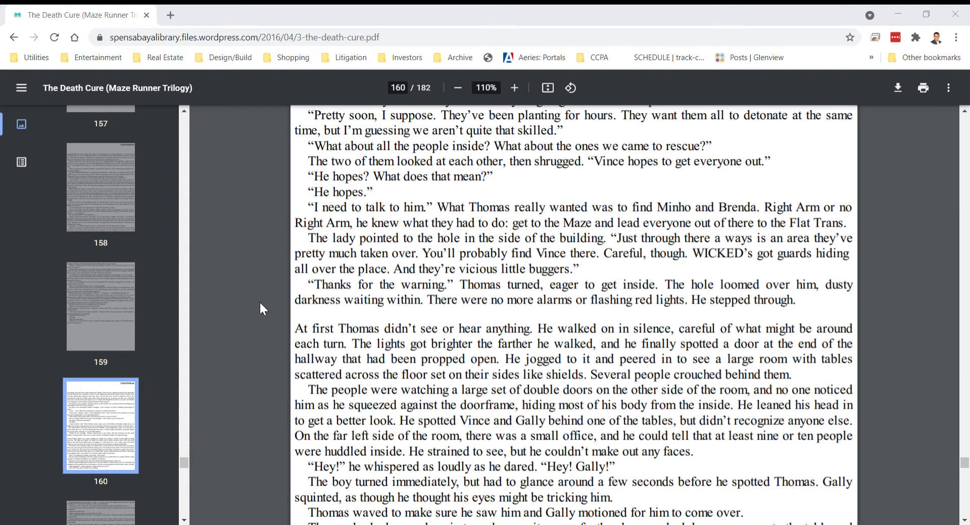
scroll(down, 3)
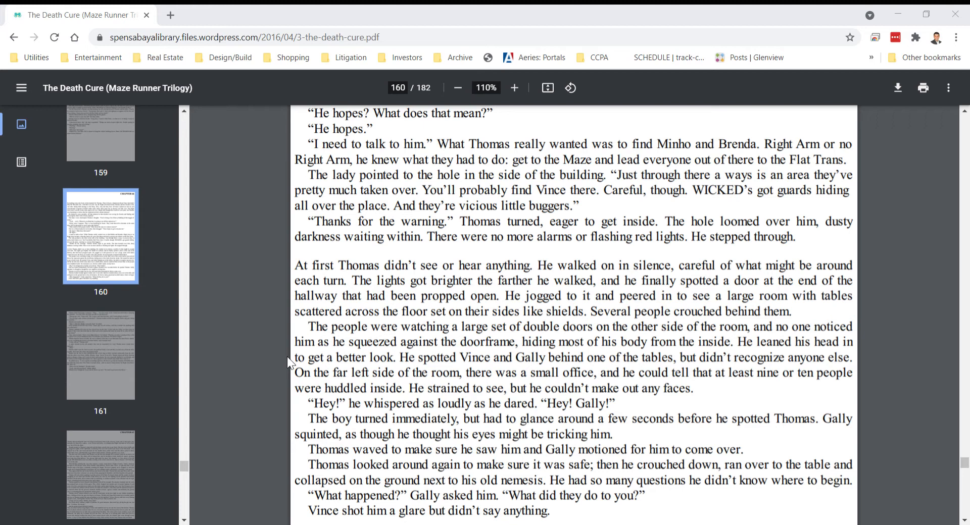
mouse_move(285, 369)
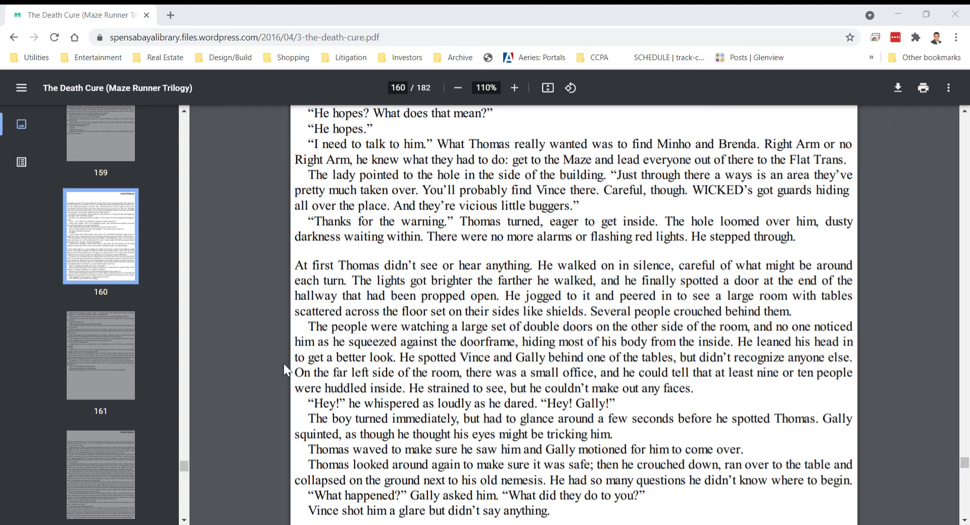
scroll(down, 3)
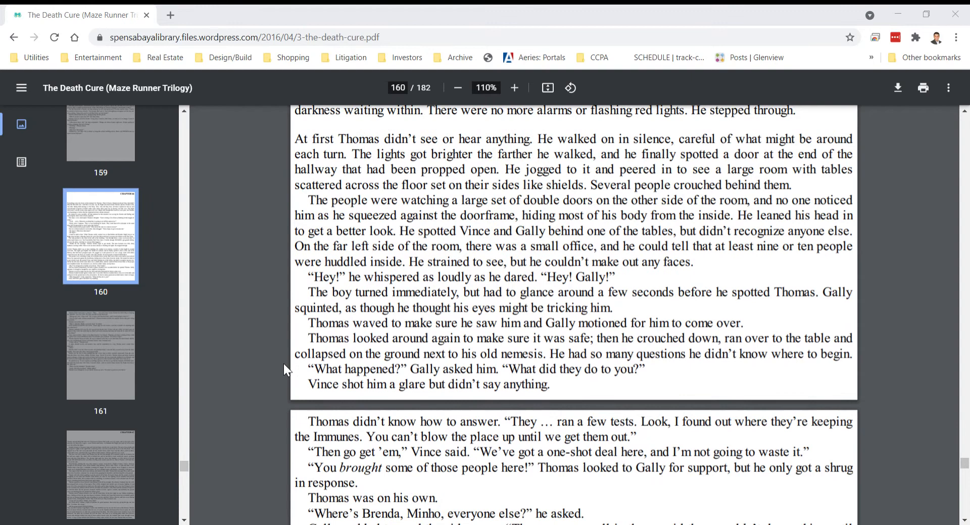
scroll(down, 3)
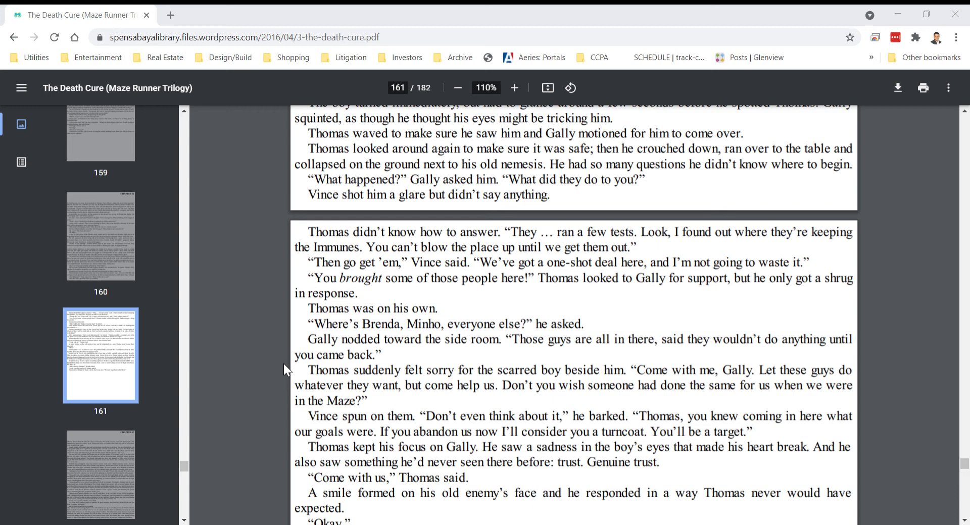
scroll(down, 3)
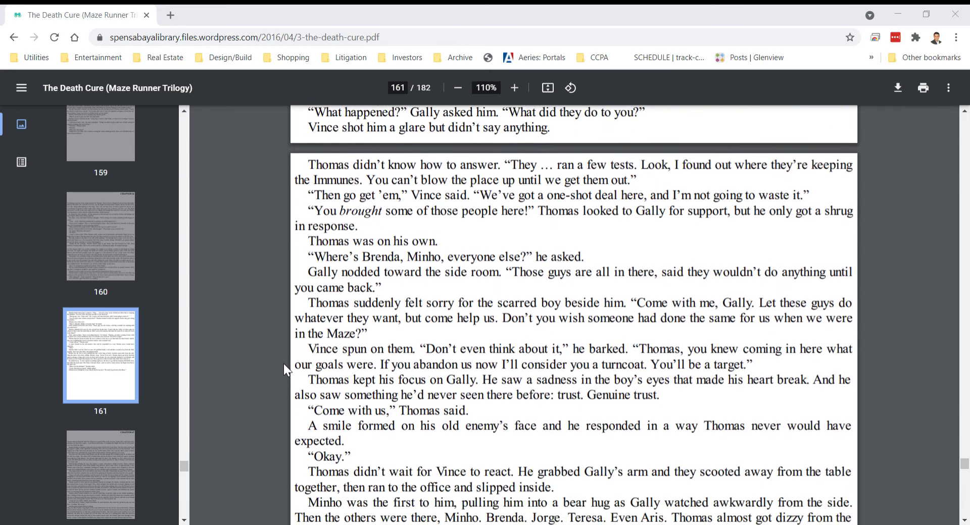
scroll(down, 3)
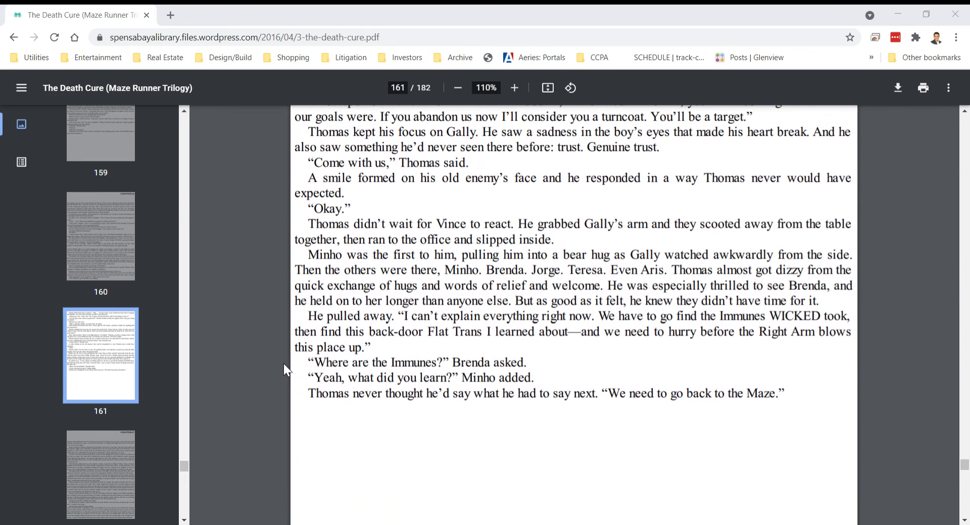